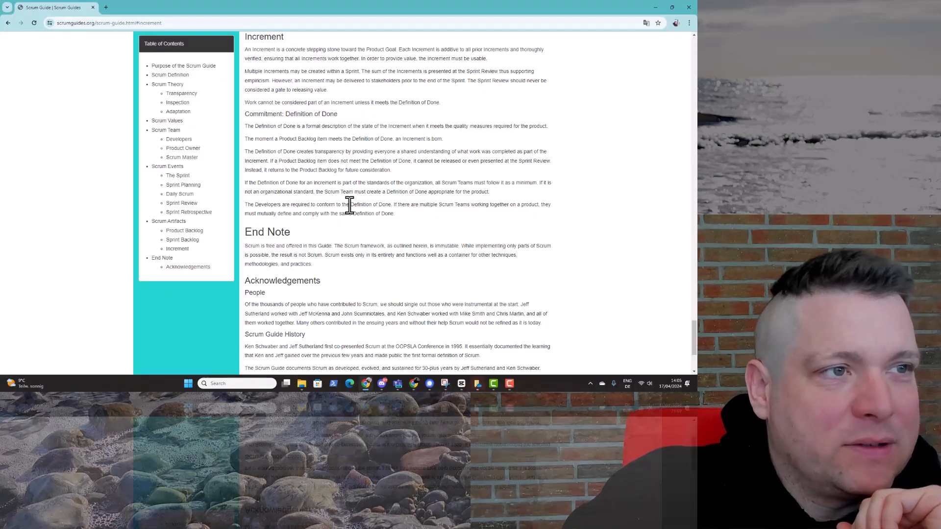
mouse_move(255, 49)
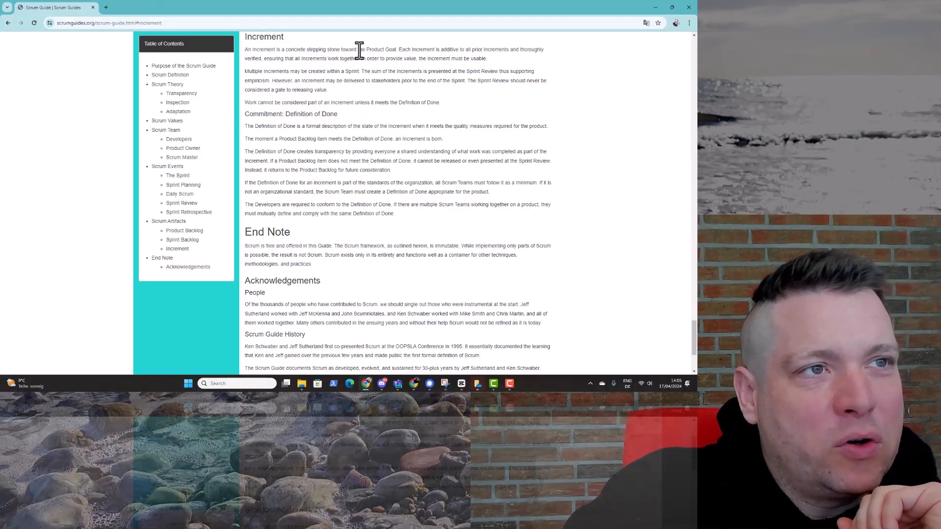
mouse_move(454, 51)
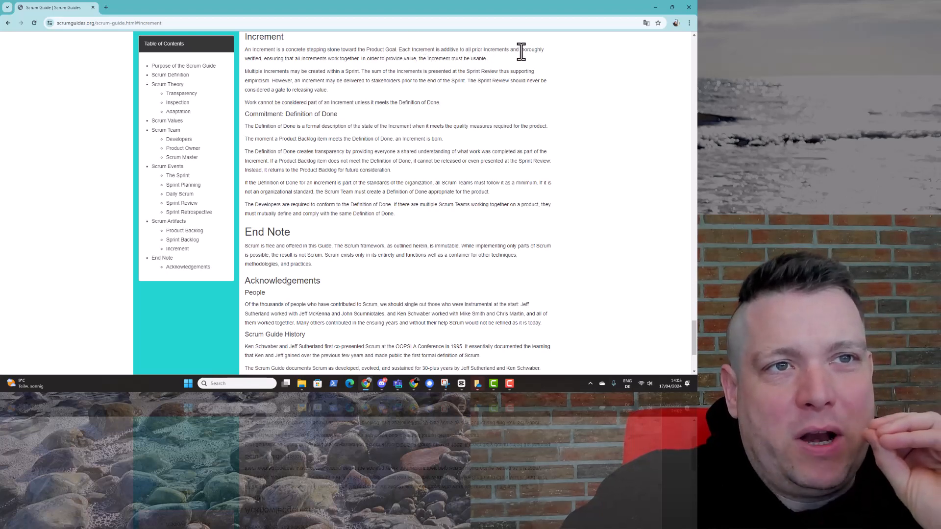
mouse_move(531, 62)
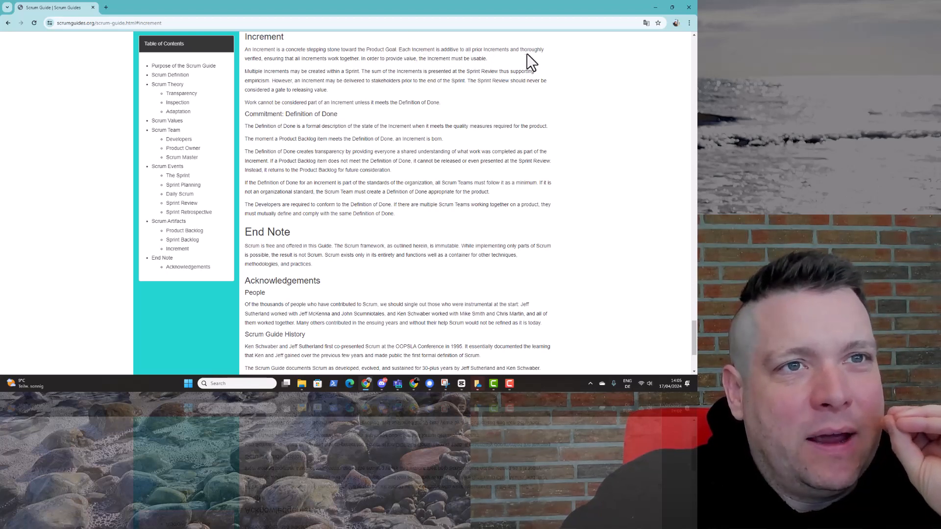
mouse_move(295, 61)
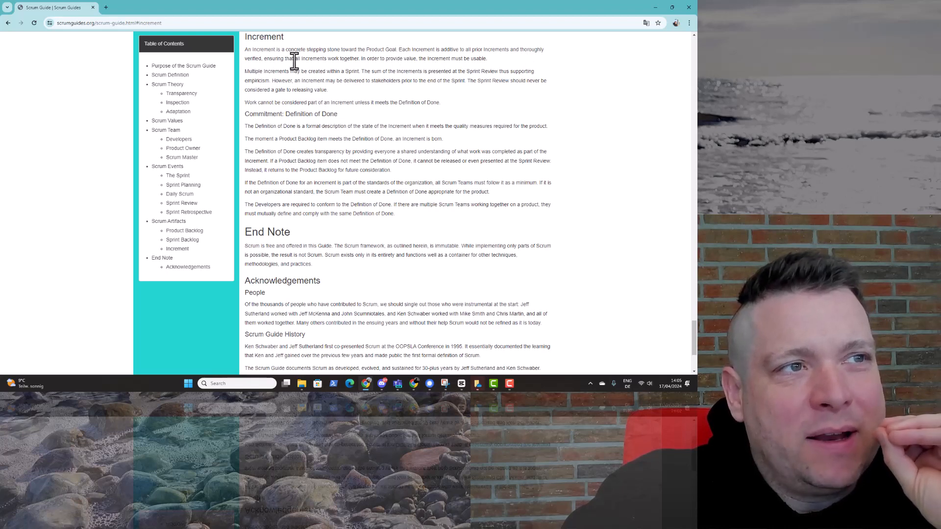